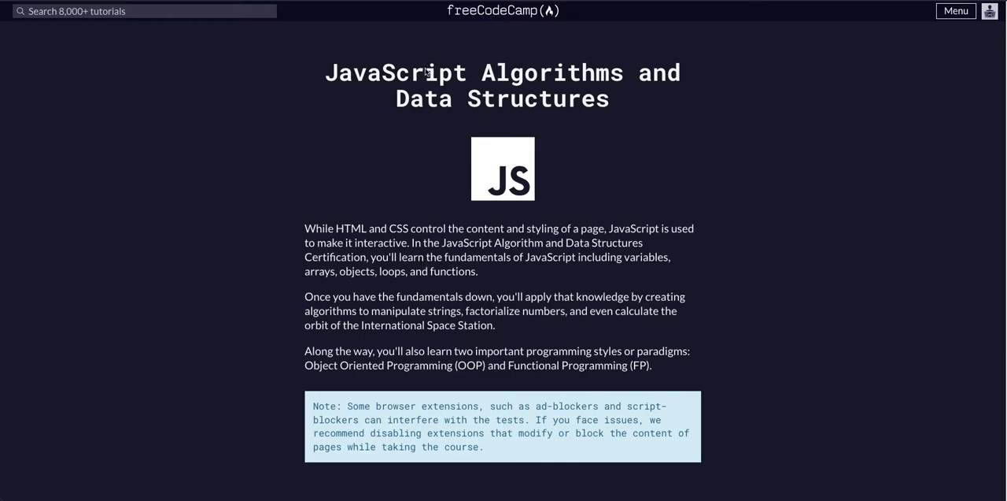
# Scroll the course page down to the Find the Length of a String entry in Basic JavaScript
pyautogui.scroll(-3)
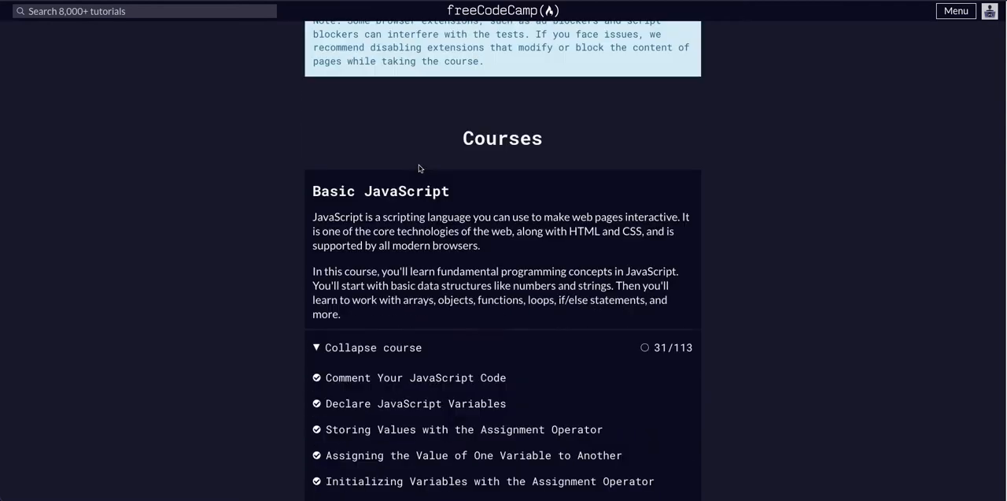
pyautogui.scroll(-3)
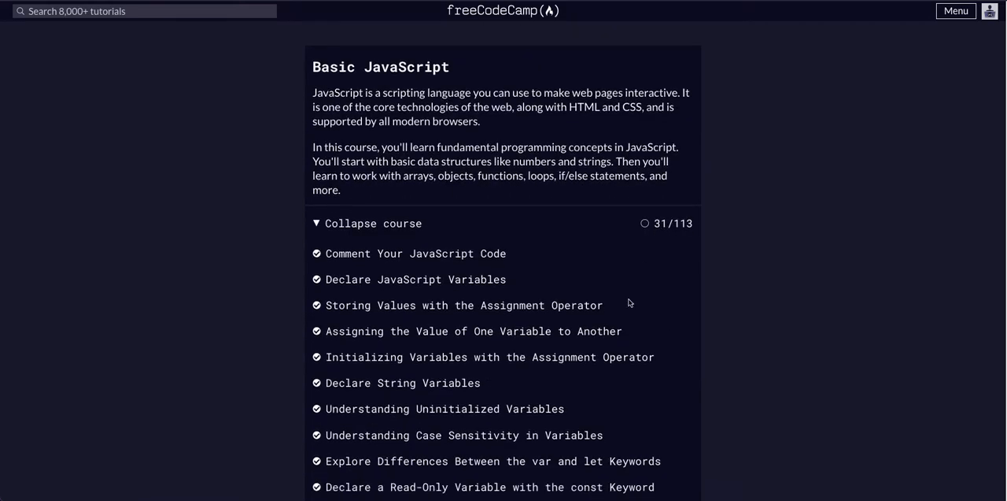
pyautogui.scroll(-3)
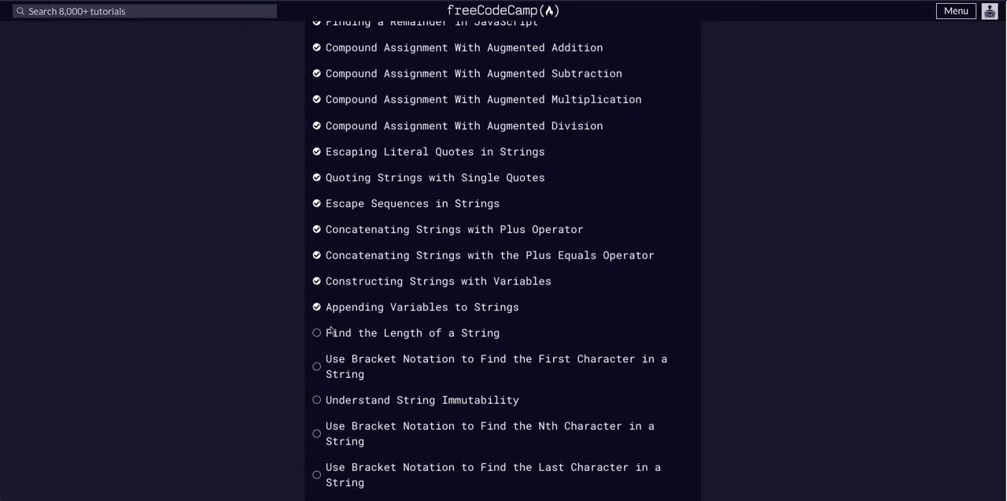
# Enter the challenge and read its instructions, noting the word Alan in the example code
pyautogui.click(413, 332)
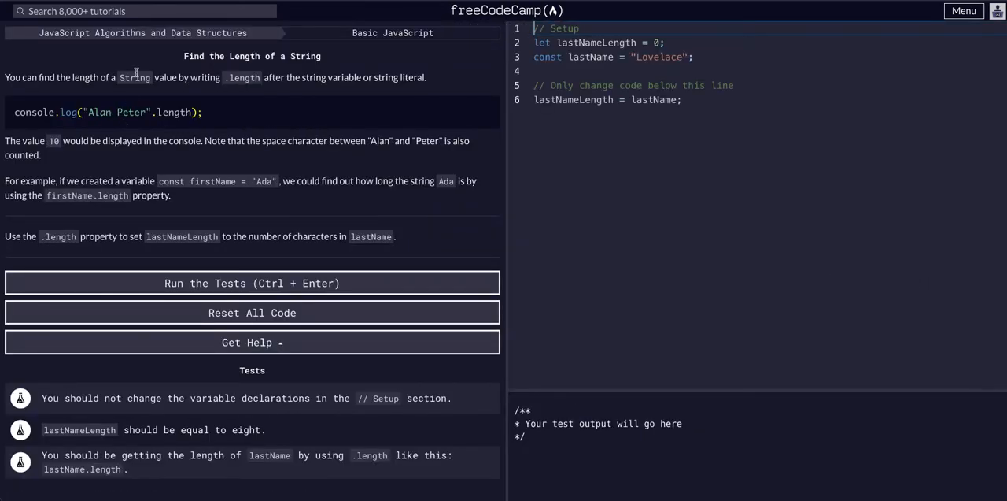
pyautogui.moveTo(362, 99)
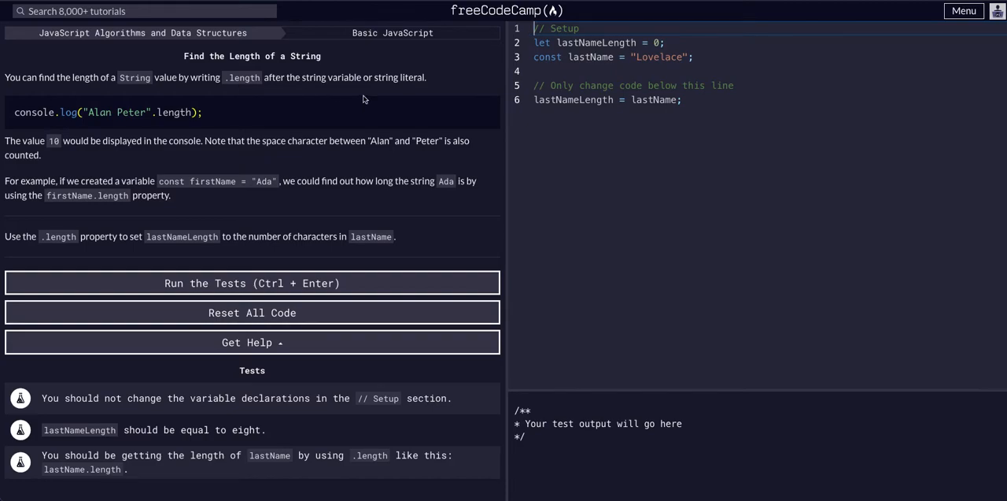
pyautogui.moveTo(252, 77)
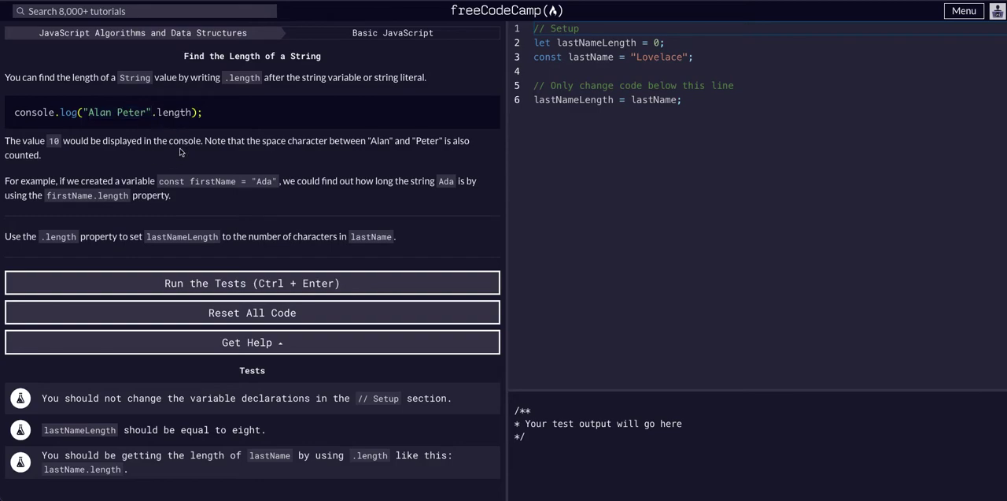
pyautogui.doubleClick(101, 111)
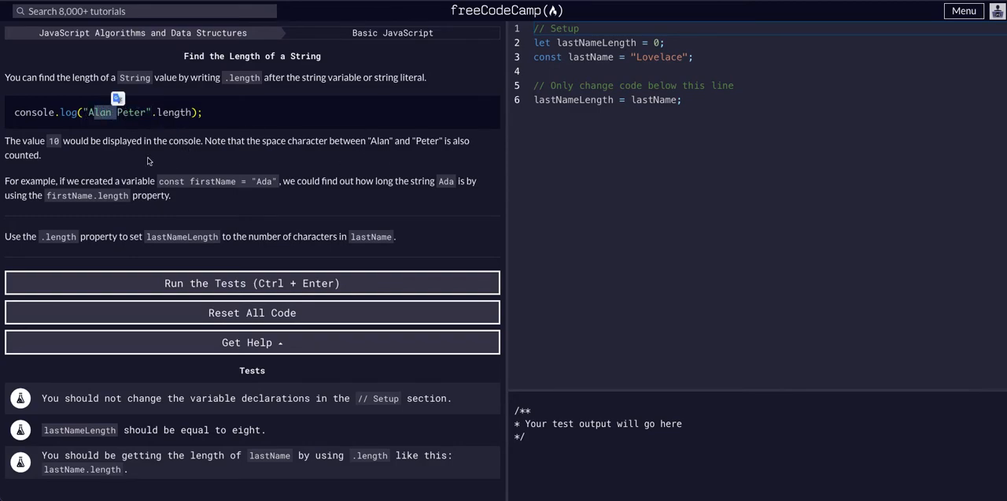
pyautogui.moveTo(170, 189)
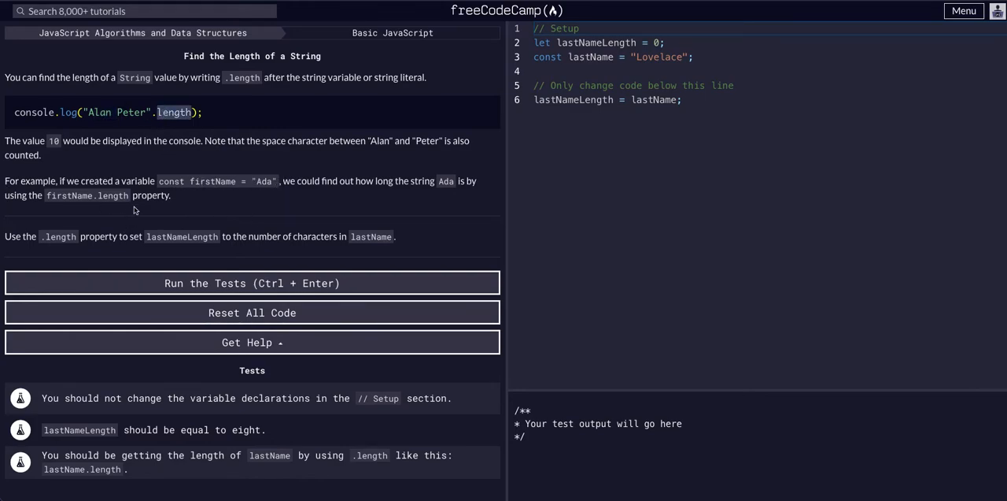
pyautogui.moveTo(158, 128)
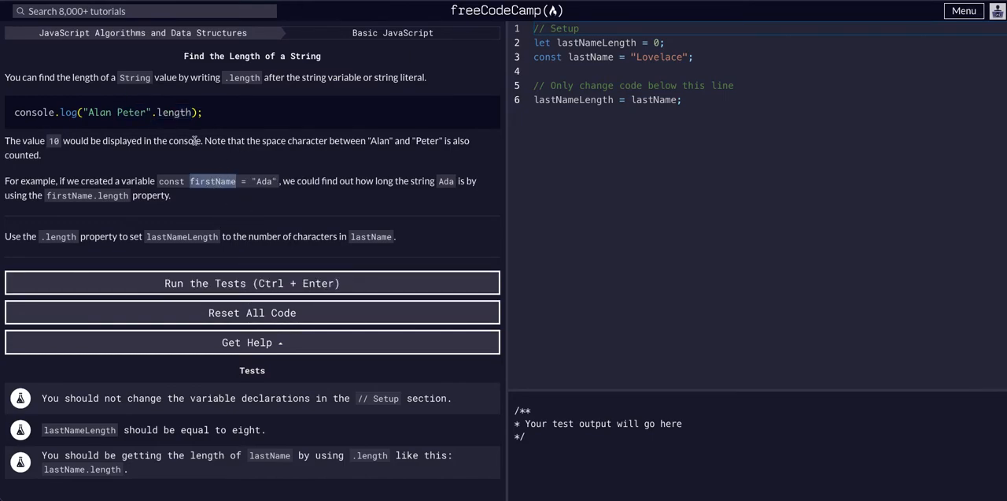
pyautogui.moveTo(79, 245)
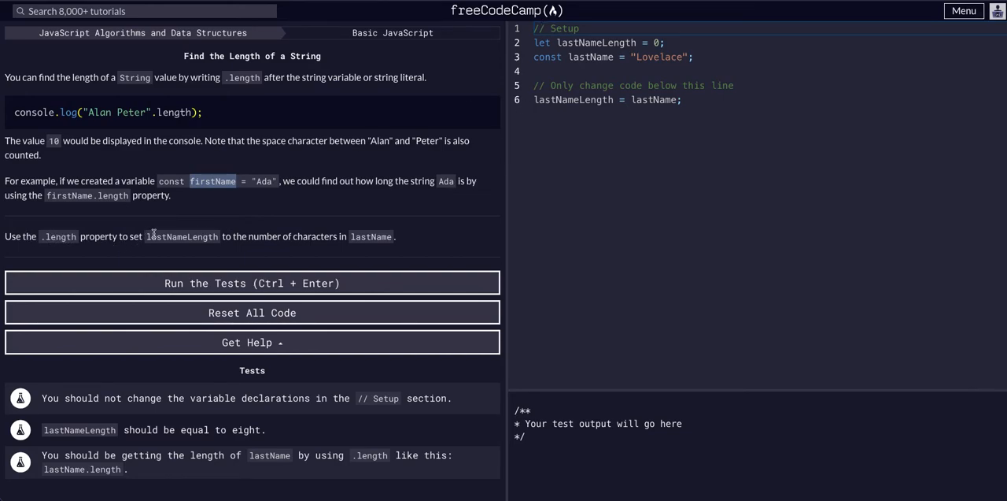
pyautogui.moveTo(323, 236)
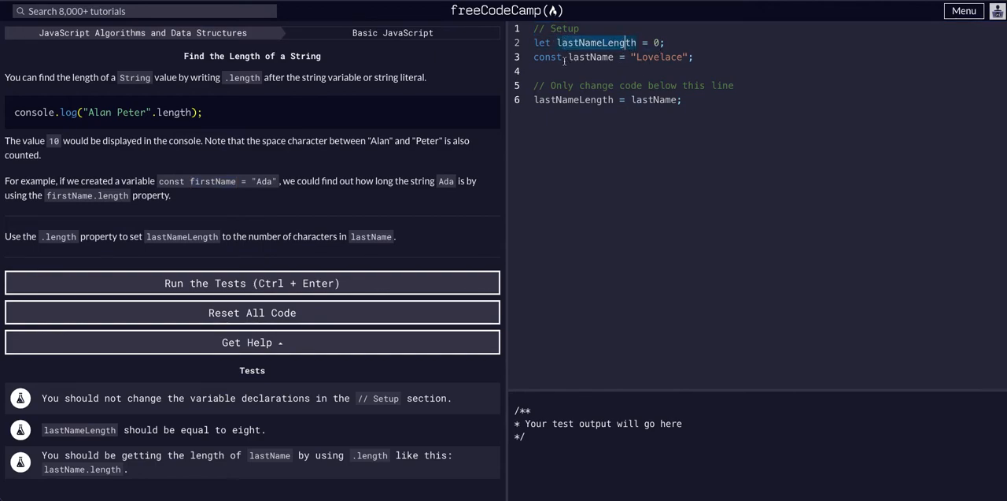
# Complete line 6 as lastNameLength = lastName.length; and start a console.log line below
pyautogui.doubleClick(658, 57)
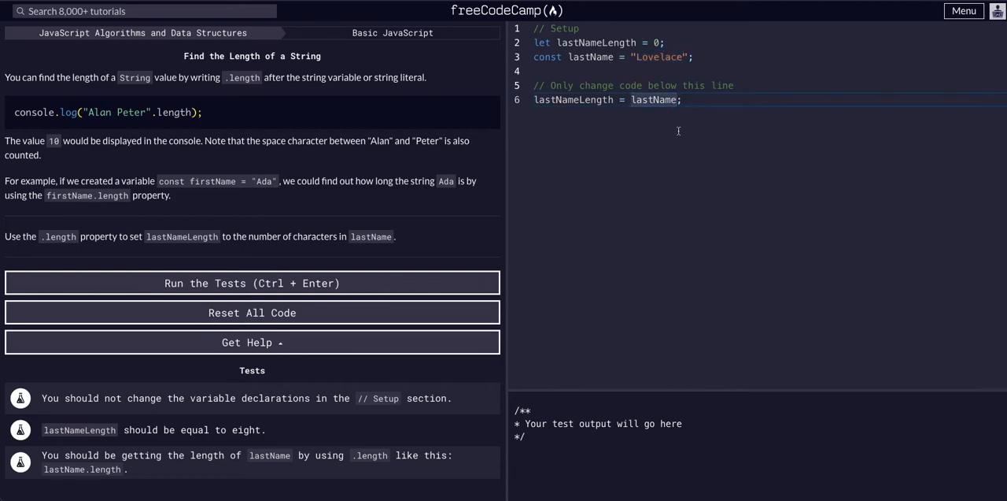
pyautogui.write('.leng')
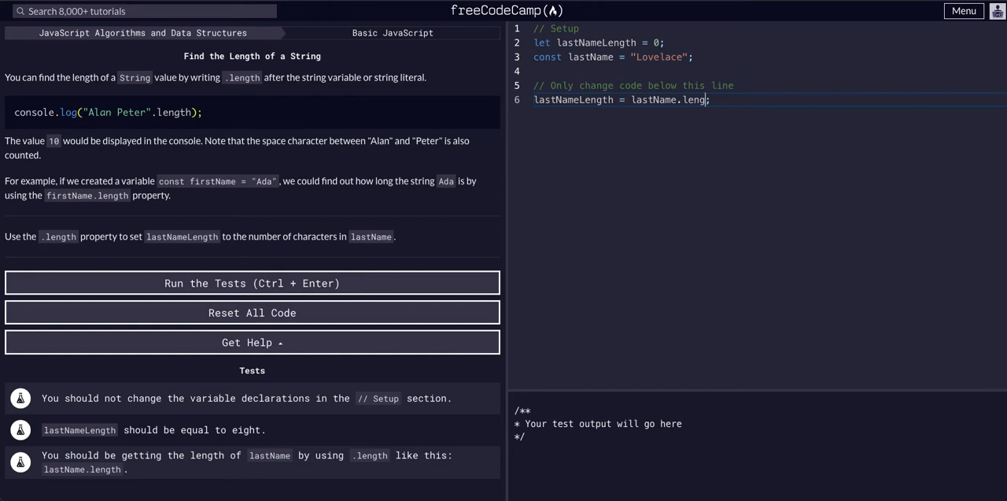
pyautogui.write('th')
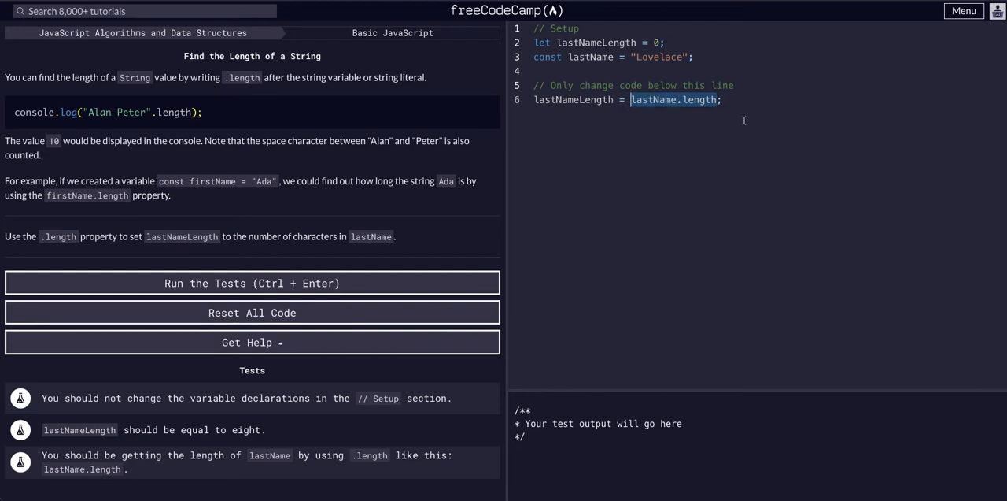
pyautogui.write('conm')
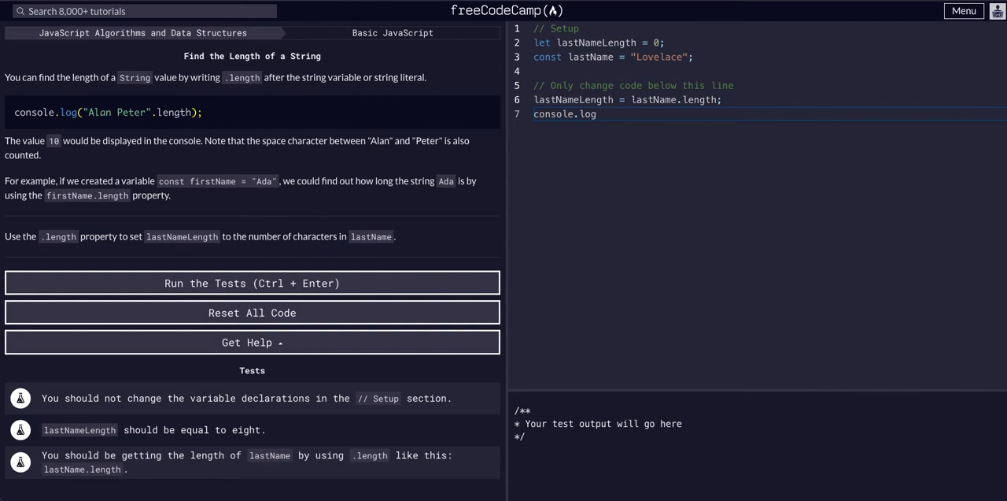
# Log lastName.length to see 8, then try .length on the "Lovelace" value and a string literal
pyautogui.write('(lastName.length)')
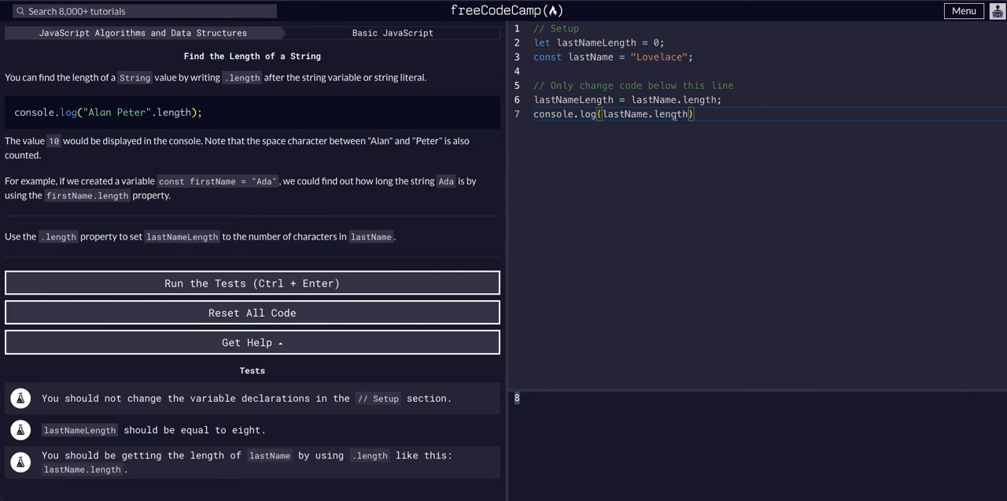
pyautogui.doubleClick(699, 99)
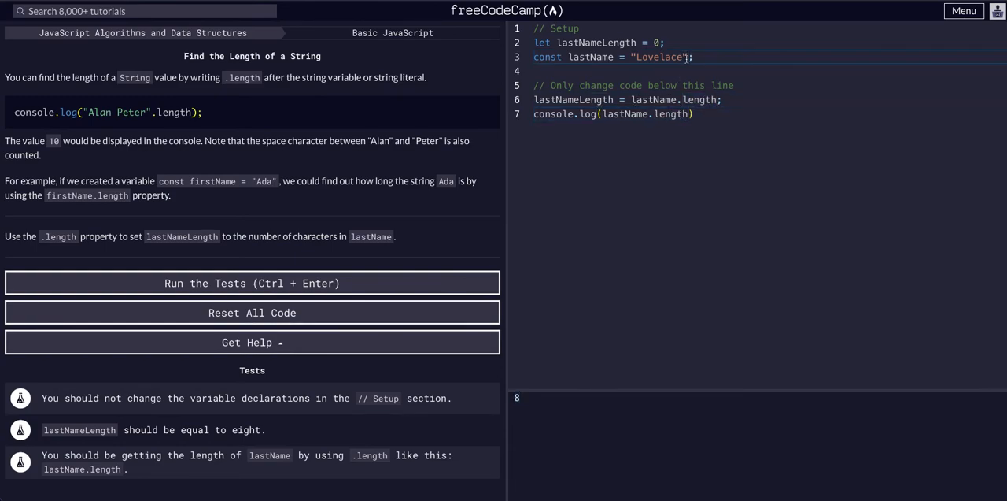
pyautogui.write('.length')
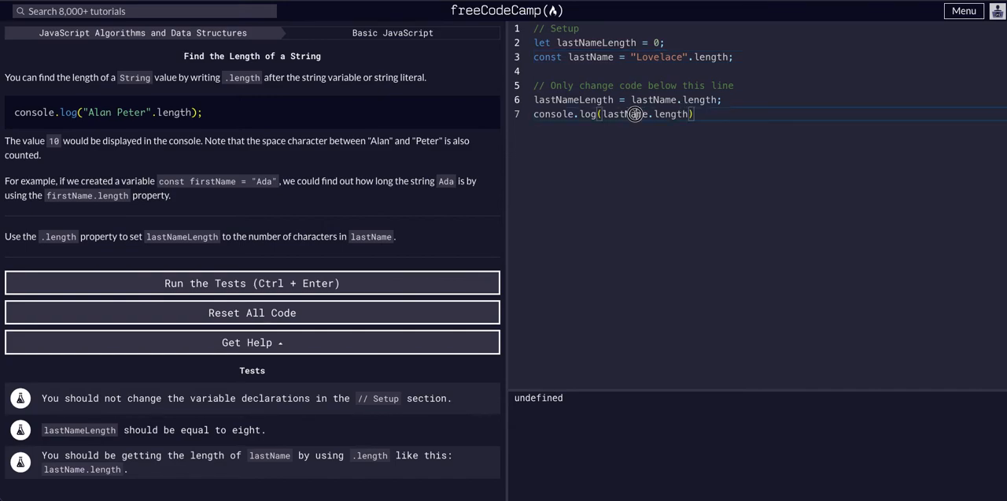
pyautogui.doubleClick(624, 114)
pyautogui.write('"""')
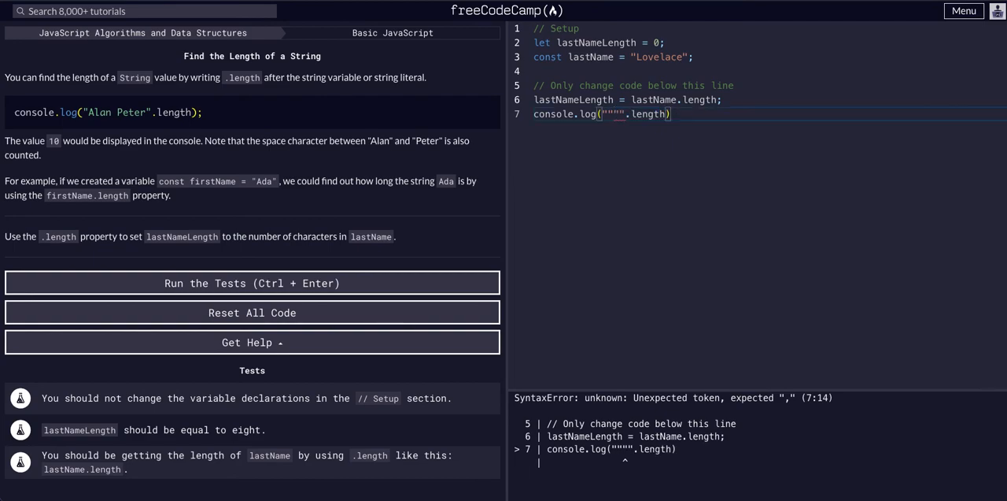
# Try .length on a made-up string, log lastNameLength (8), and run the tests to pass the challenge
pyautogui.write('fdsa')
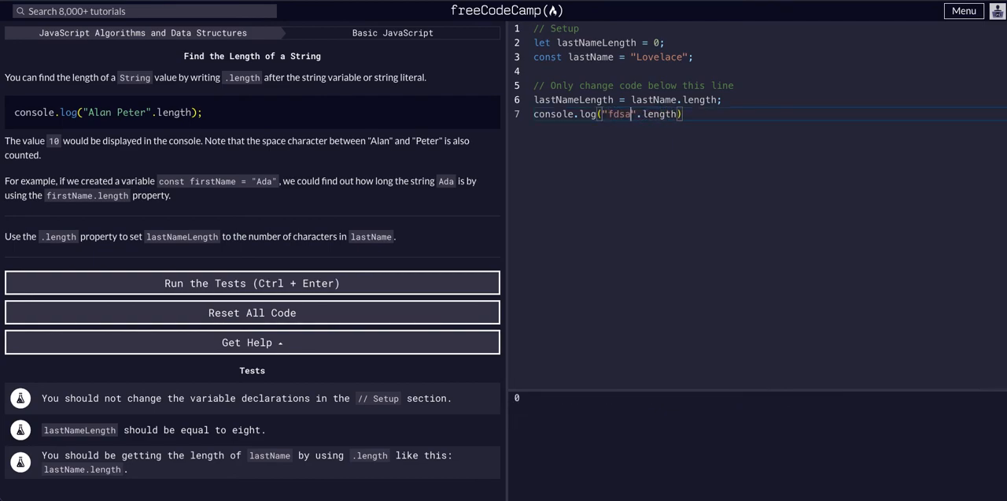
pyautogui.write('fdsafdsfsdfds')
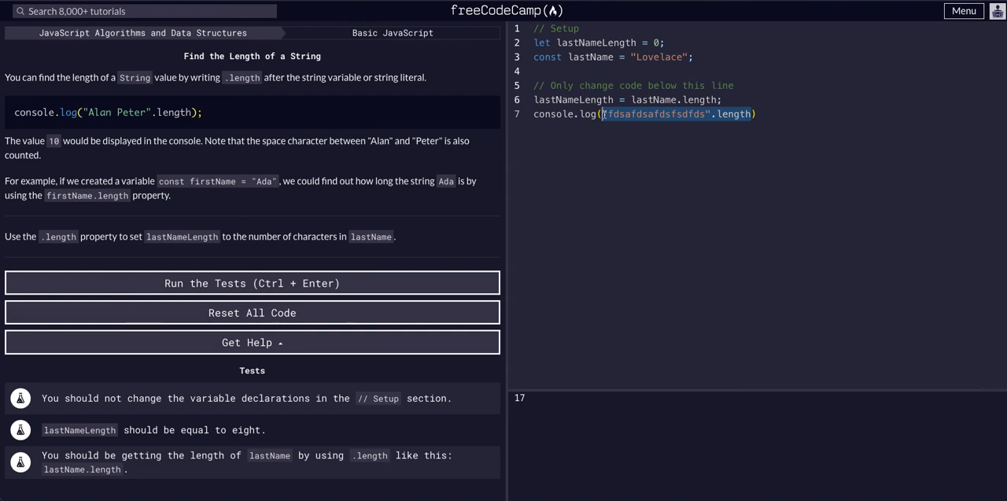
pyautogui.write('lastNameL')
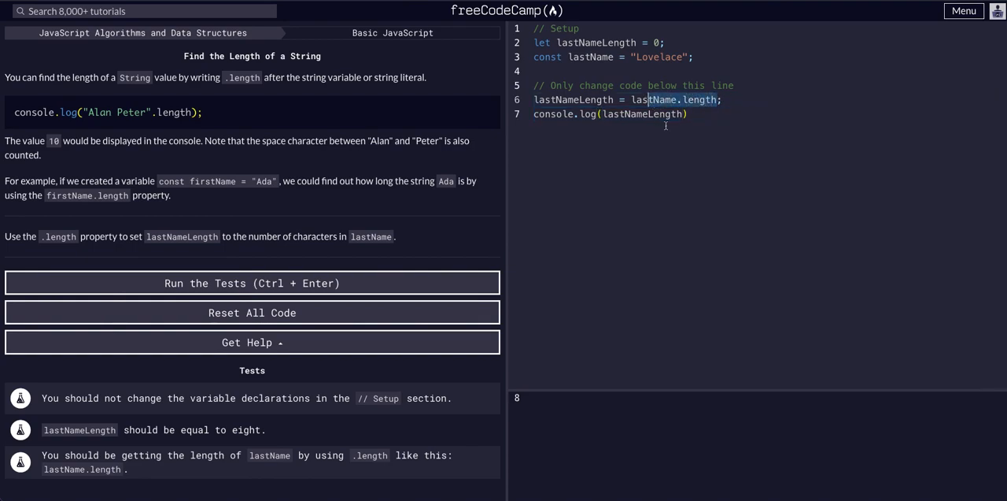
pyautogui.click(252, 284)
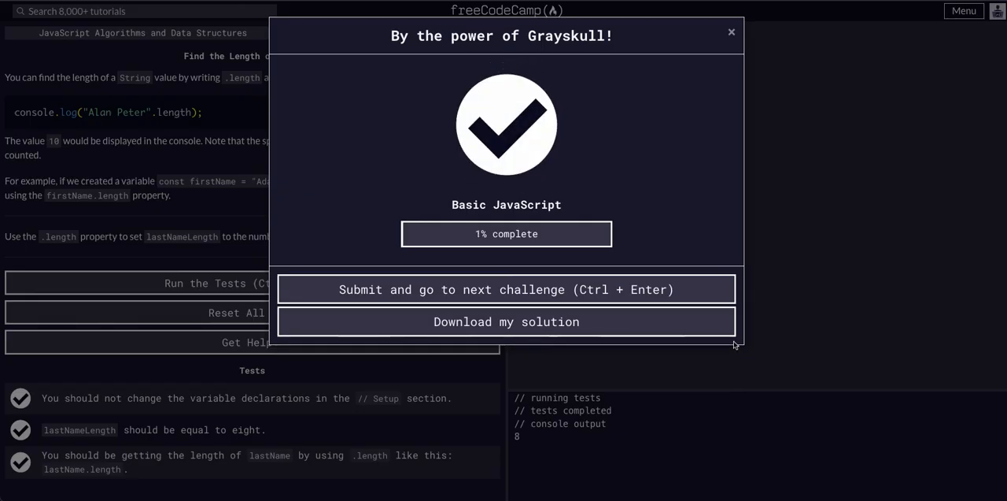